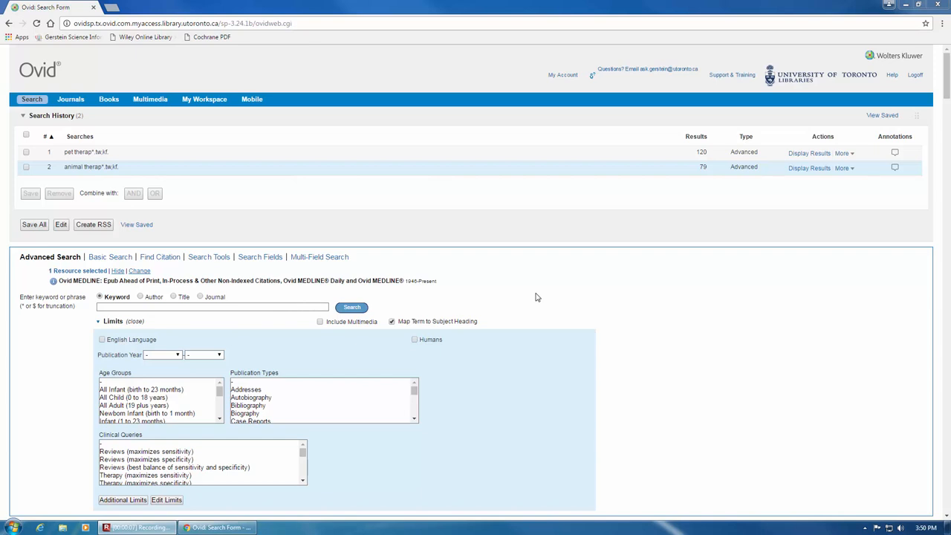
pyautogui.moveTo(451, 236)
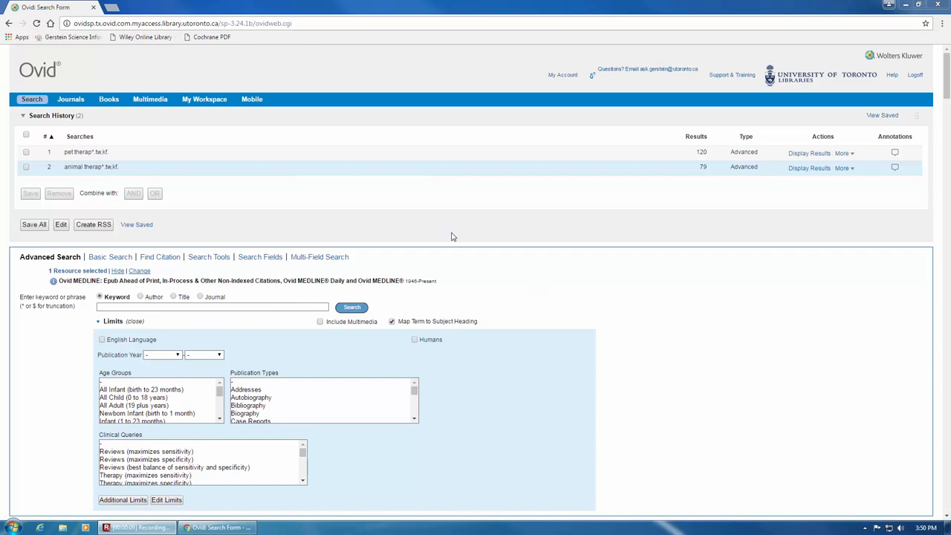
pyautogui.moveTo(19, 168)
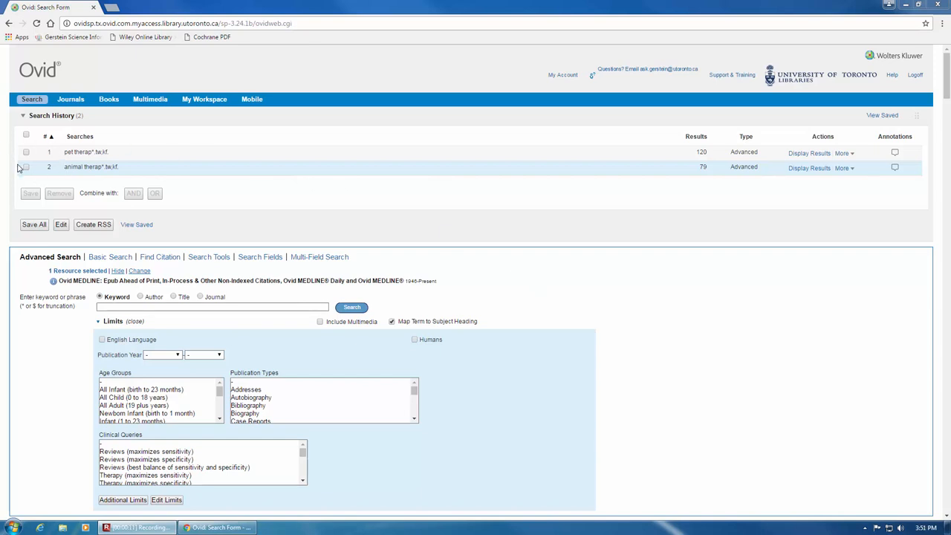
pyautogui.moveTo(79, 175)
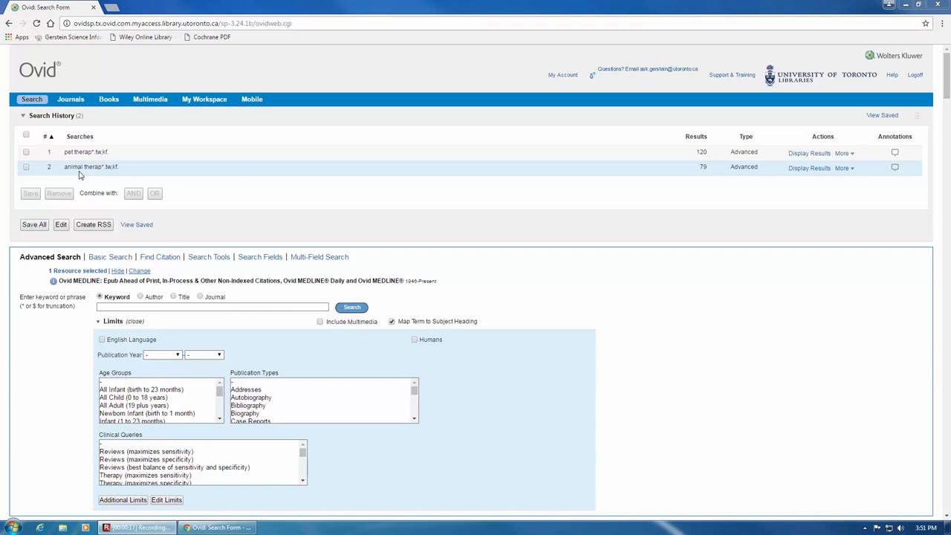
pyautogui.moveTo(168, 167)
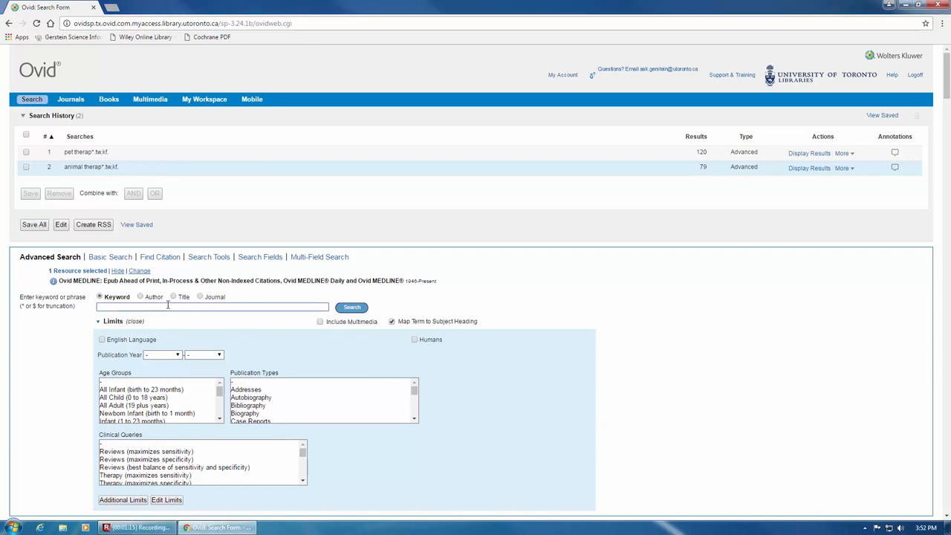
# Run the keyword search (animal adj2 therap*).tw,kf., which returns 997 results
pyautogui.write('(animal')
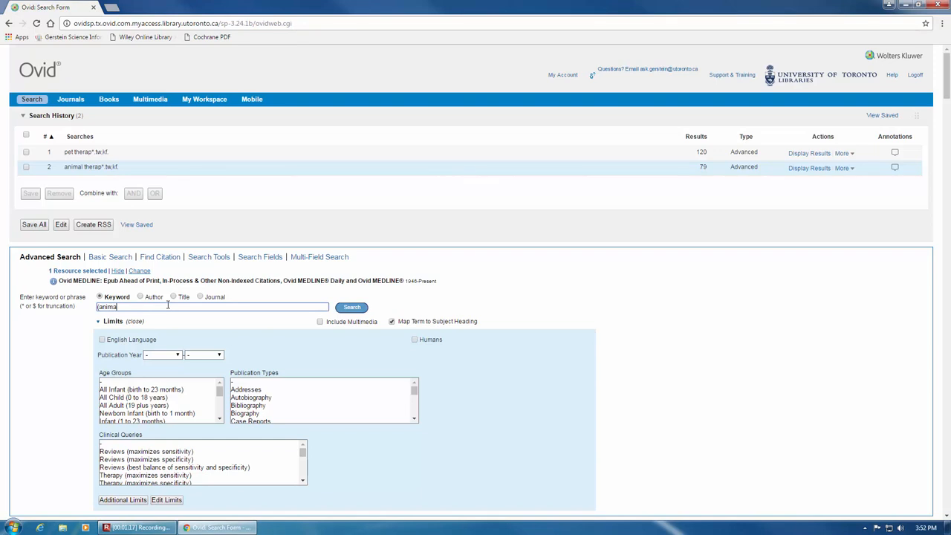
pyautogui.write('adj2 th')
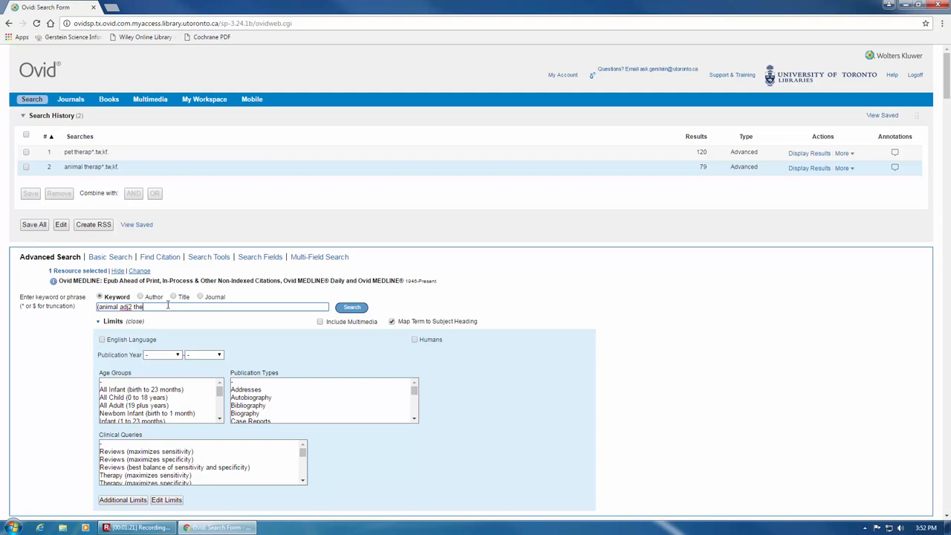
pyautogui.write('erap*).tw,kf.')
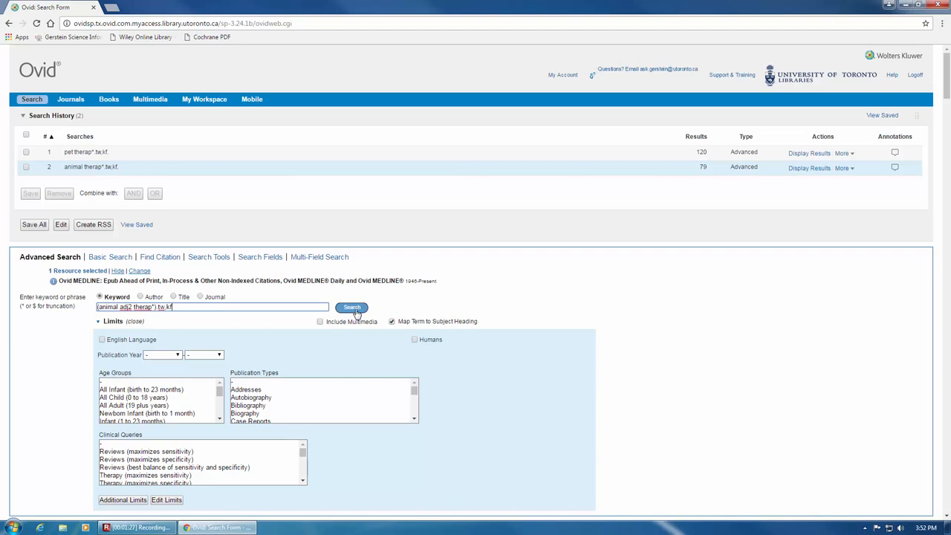
pyautogui.click(352, 307)
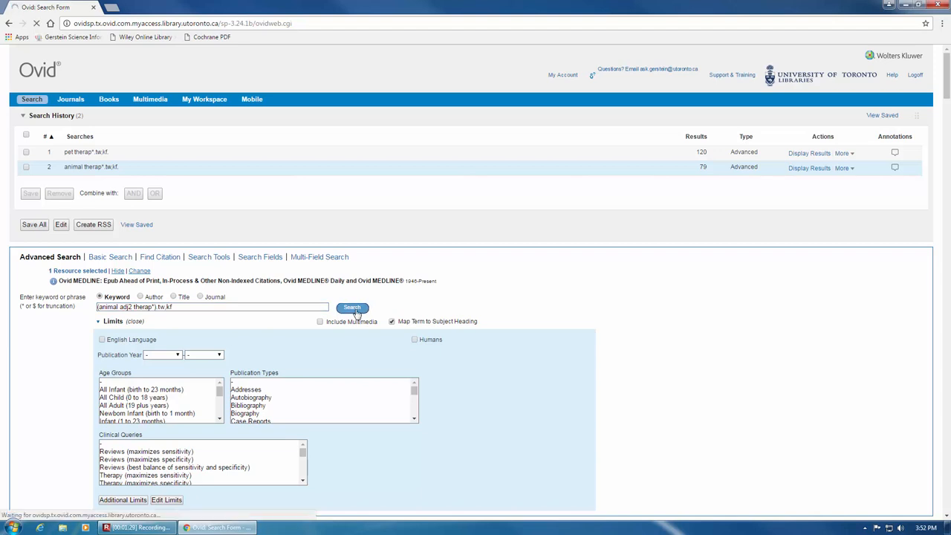
pyautogui.click(353, 306)
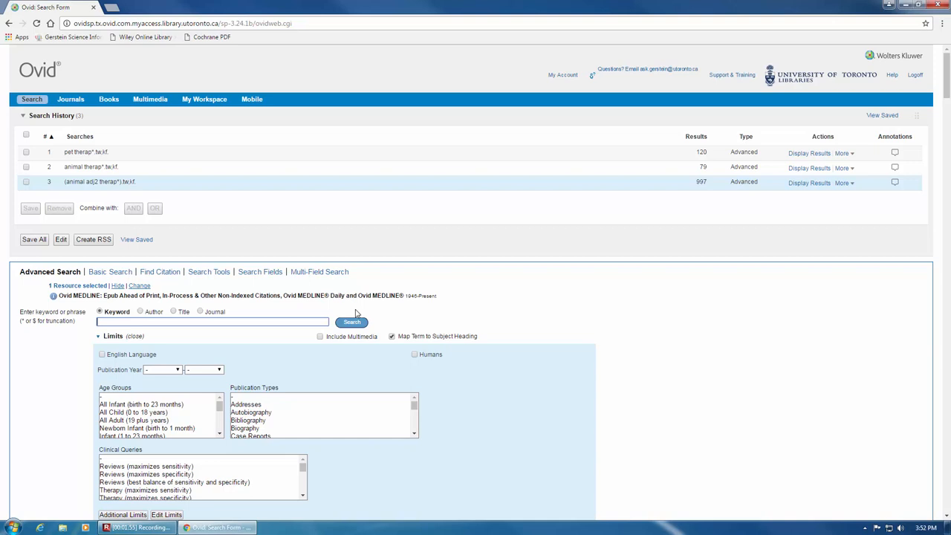
pyautogui.moveTo(316, 322)
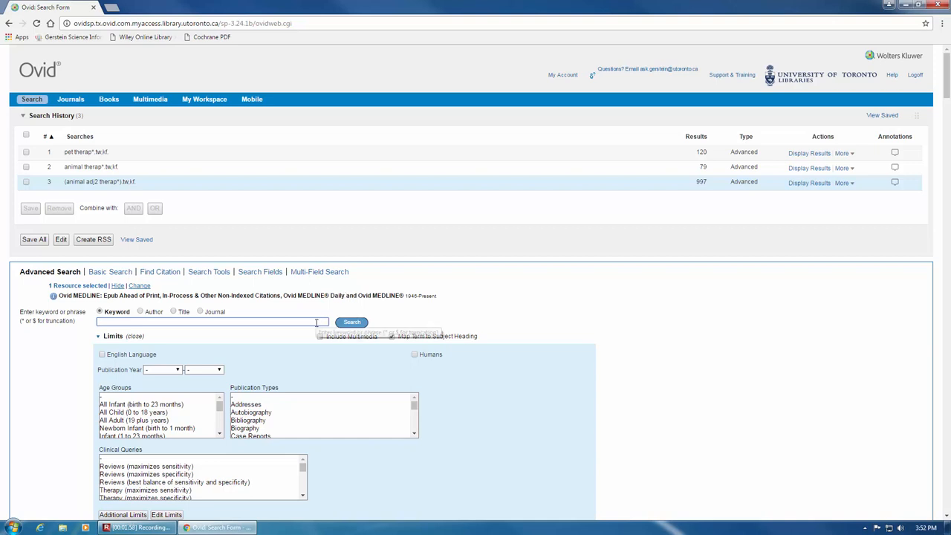
# Run ((pet or animal) adj2 therap*).tw,kf. as the fourth search, returning 1620 results
pyautogui.write('((pet or anima')
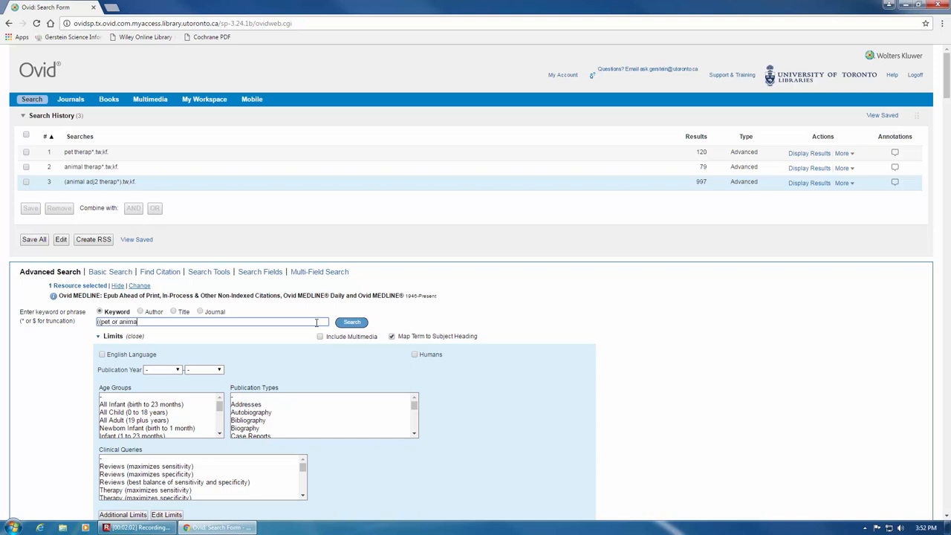
pyautogui.write(')')
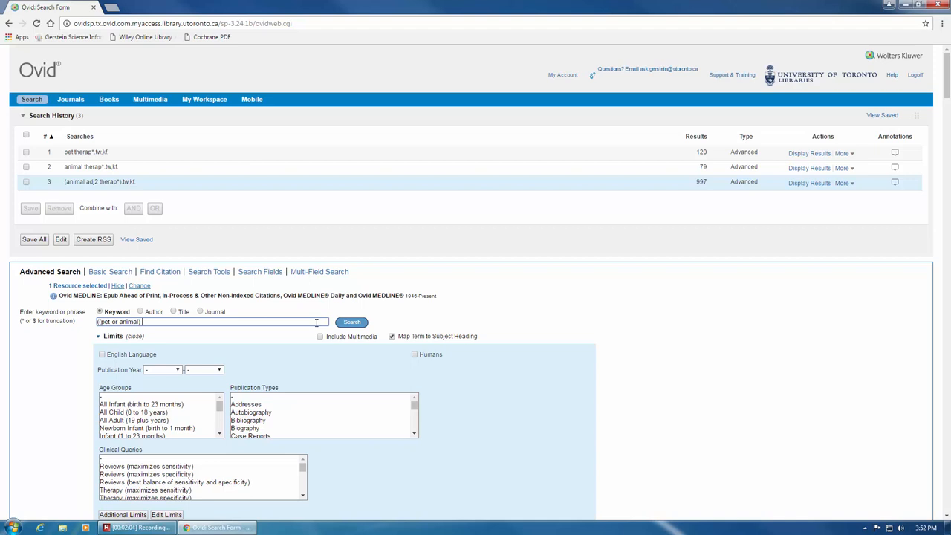
pyautogui.write('adj2 therap*).tw,kf.')
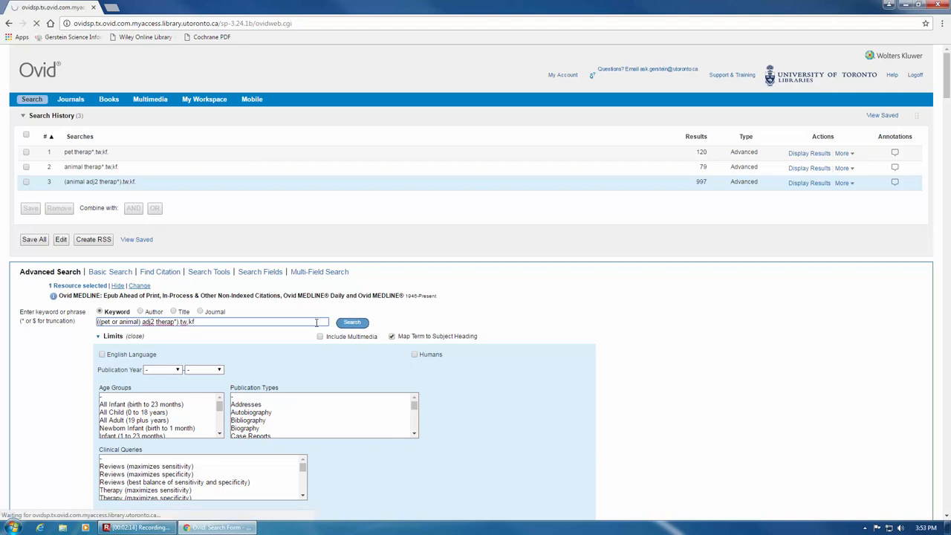
pyautogui.click(352, 322)
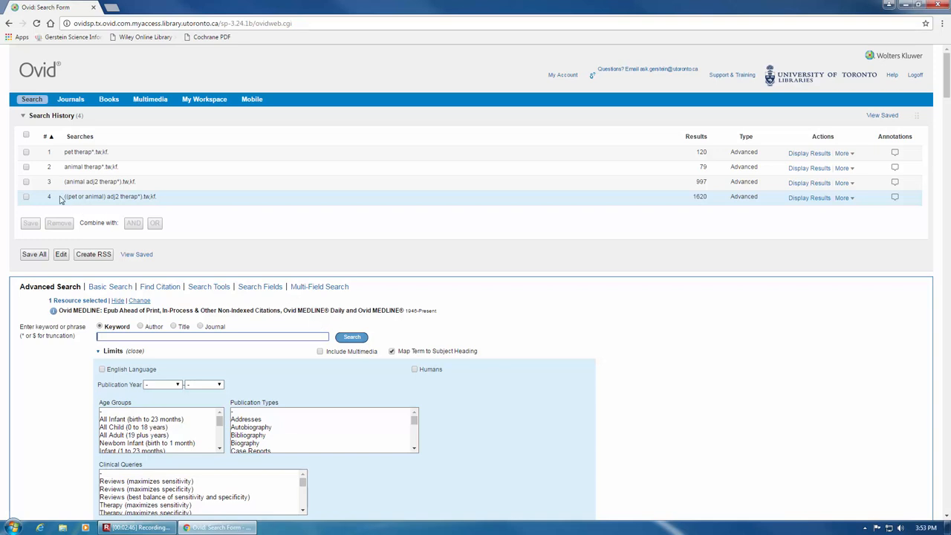
# Reload search 4, add 'or dog' inside the parentheses, and rerun it for 1701 results
pyautogui.doubleClick(110, 196)
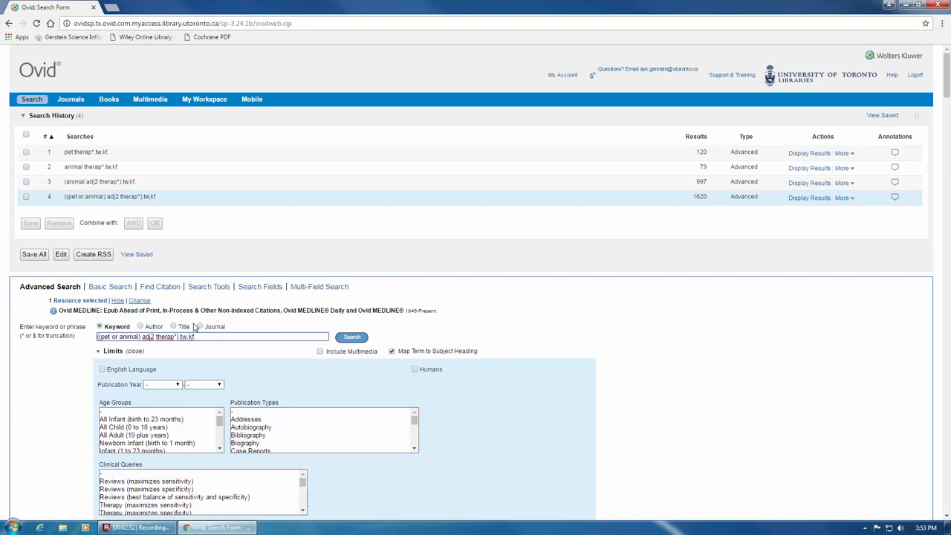
pyautogui.write('or dog')
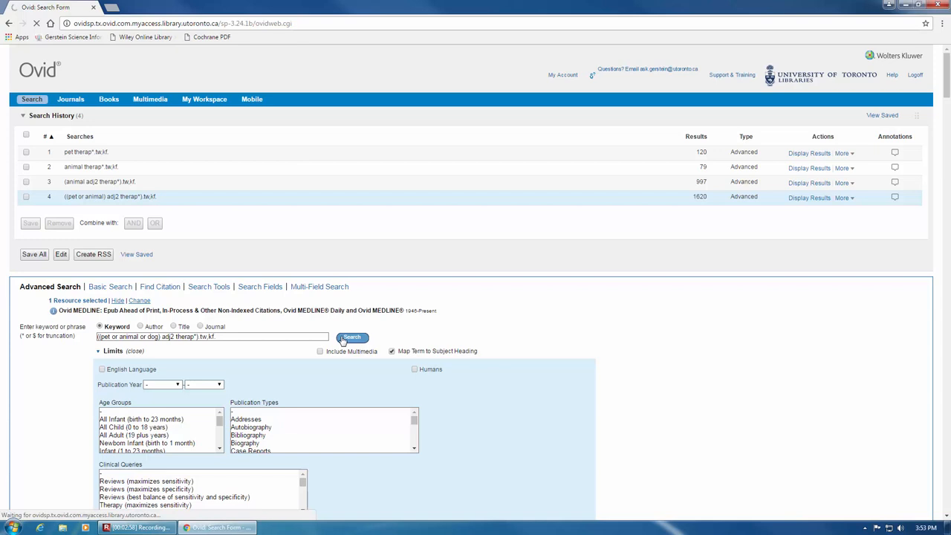
pyautogui.click(352, 337)
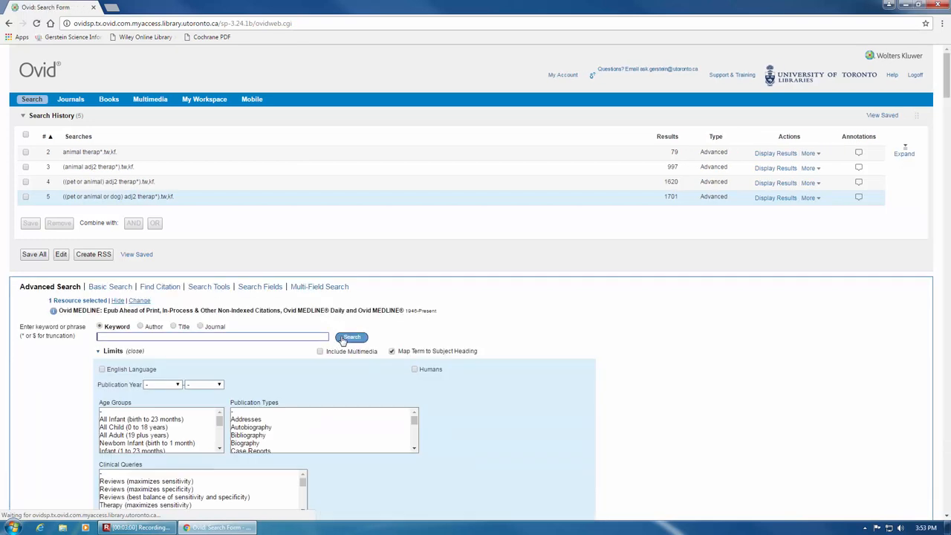